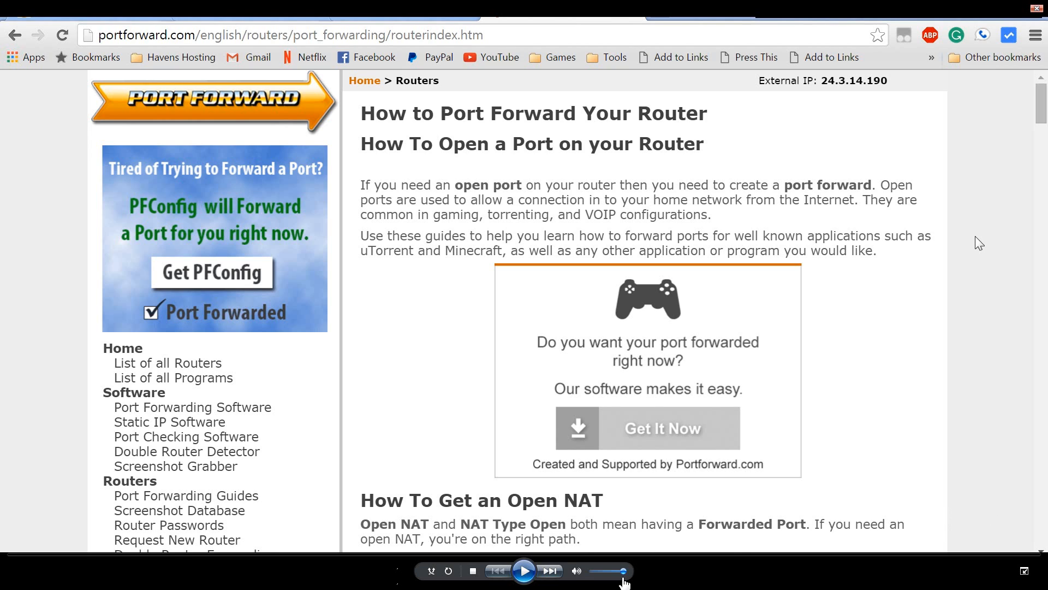
Show the Port Forwarding rules table with Ark1, ark2 and dj forwarding to 10.0.0.2
click(524, 570)
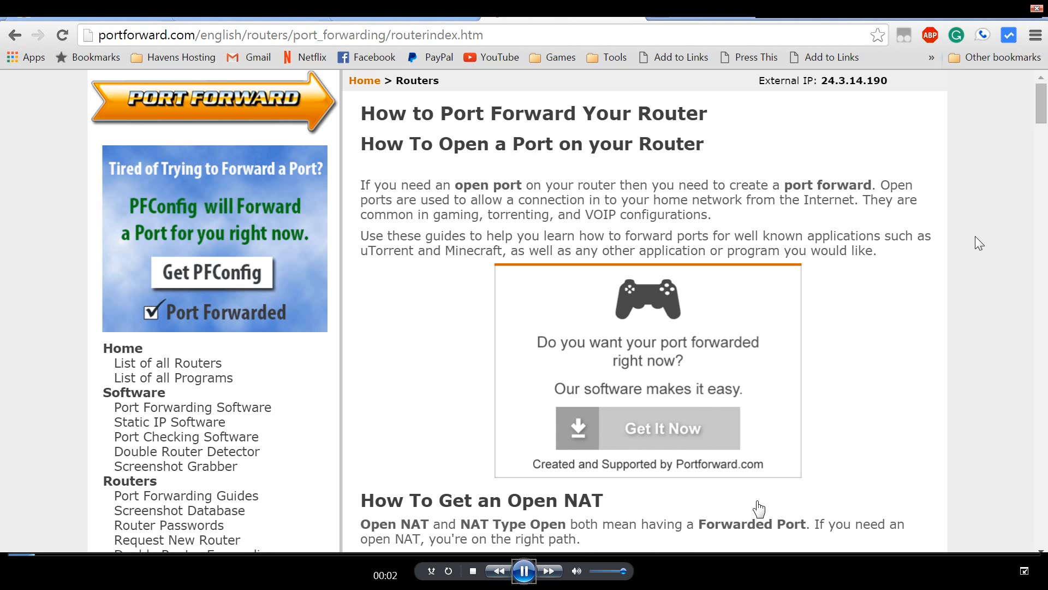
mouse_move(788, 438)
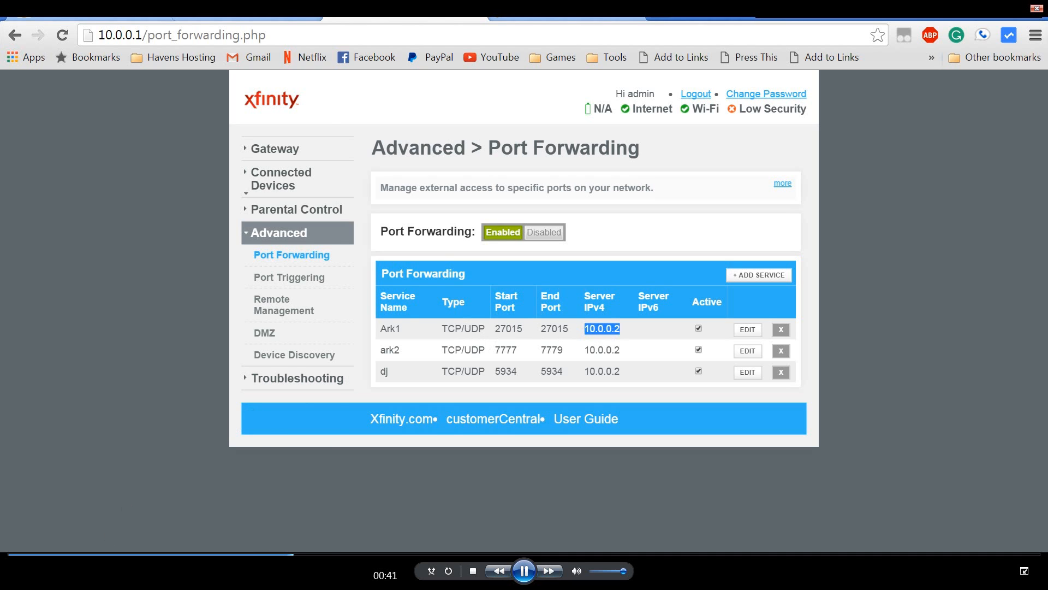
Run ipconfig in Command Prompt to confirm the PC's IPv4 address is 10.0.0.2, then hide it
click(6, 582)
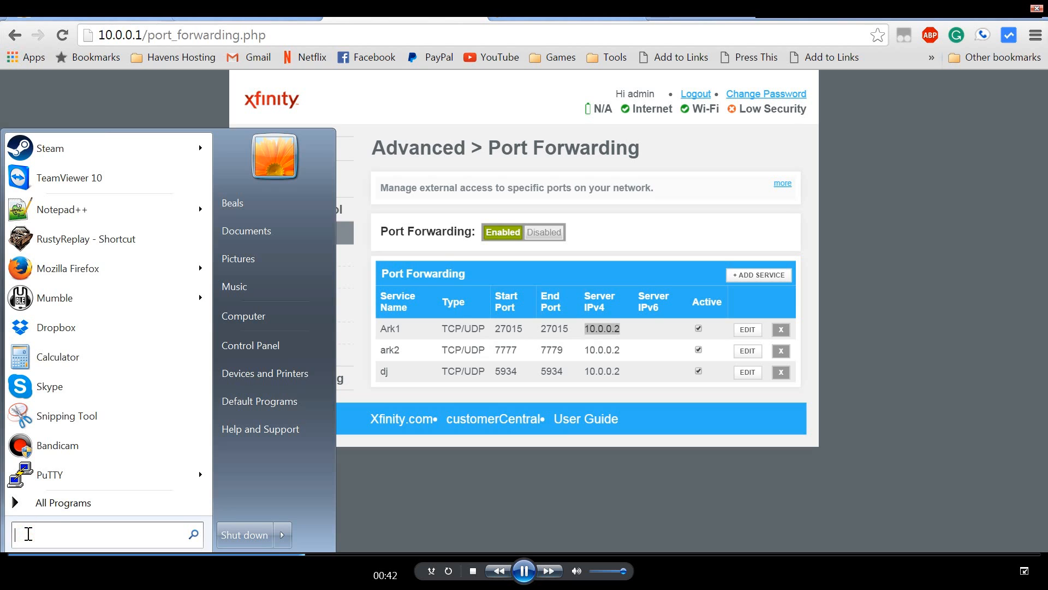
text(cmd)
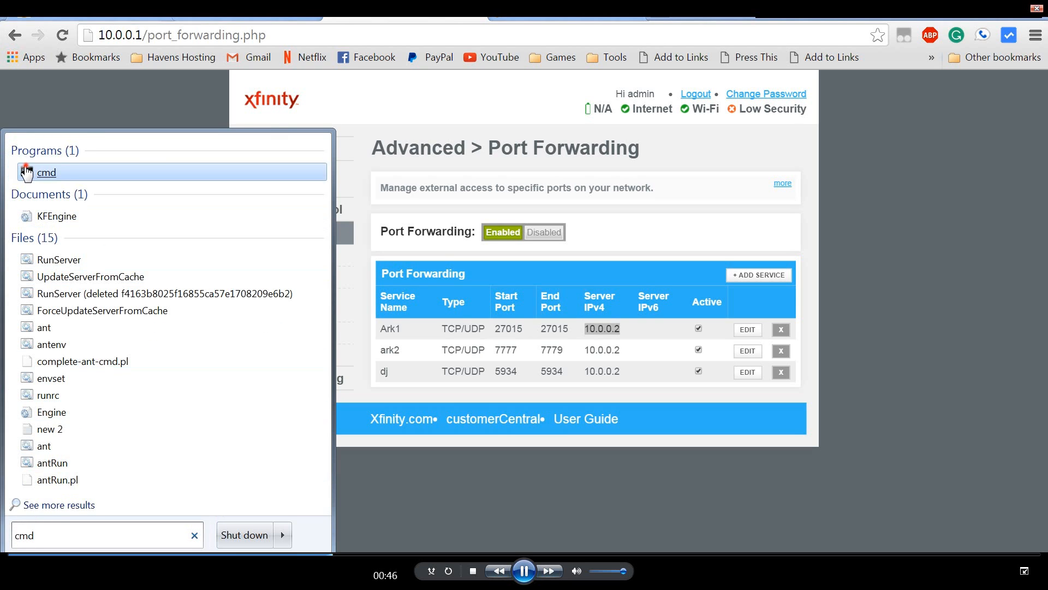
click(46, 173)
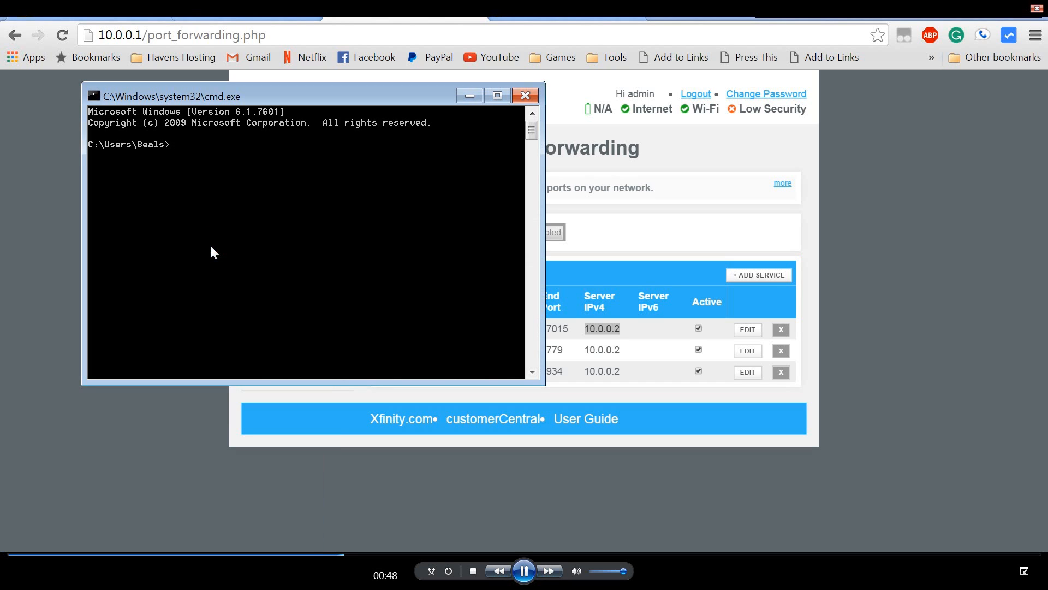
text(ipconfig)
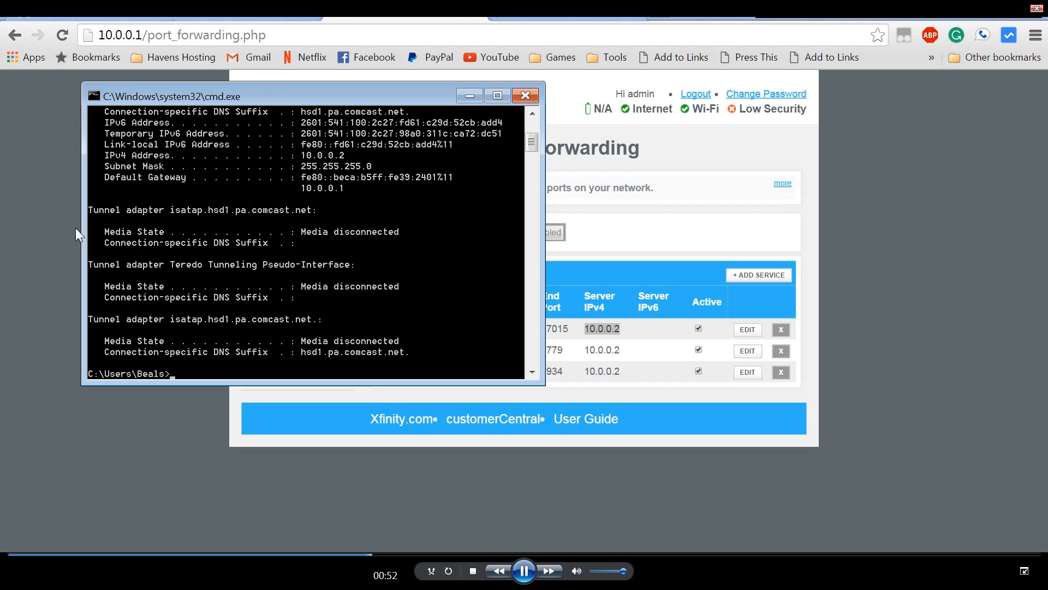
mouse_move(120, 161)
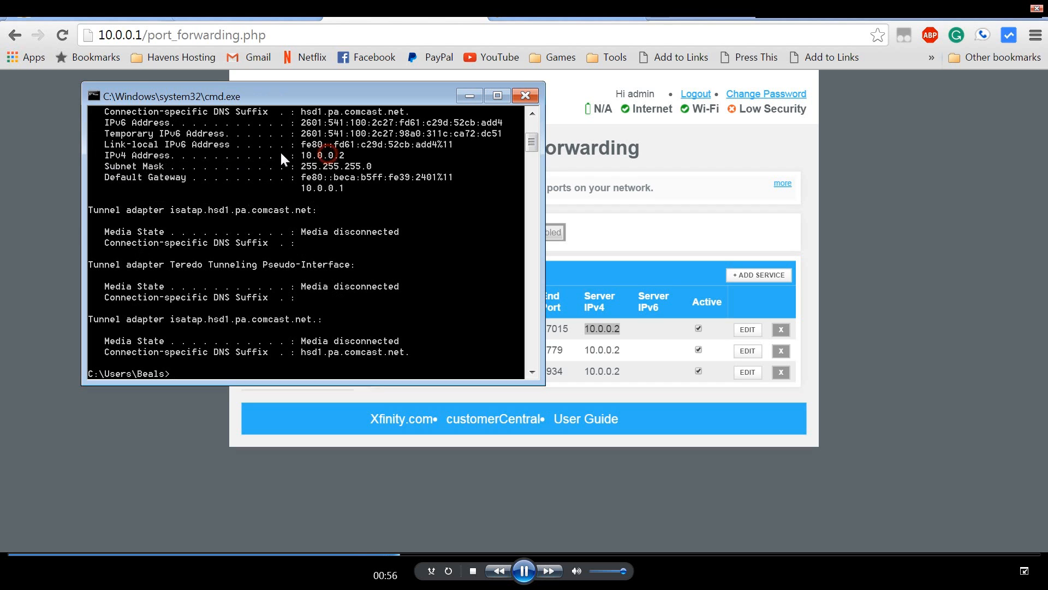
click(525, 95)
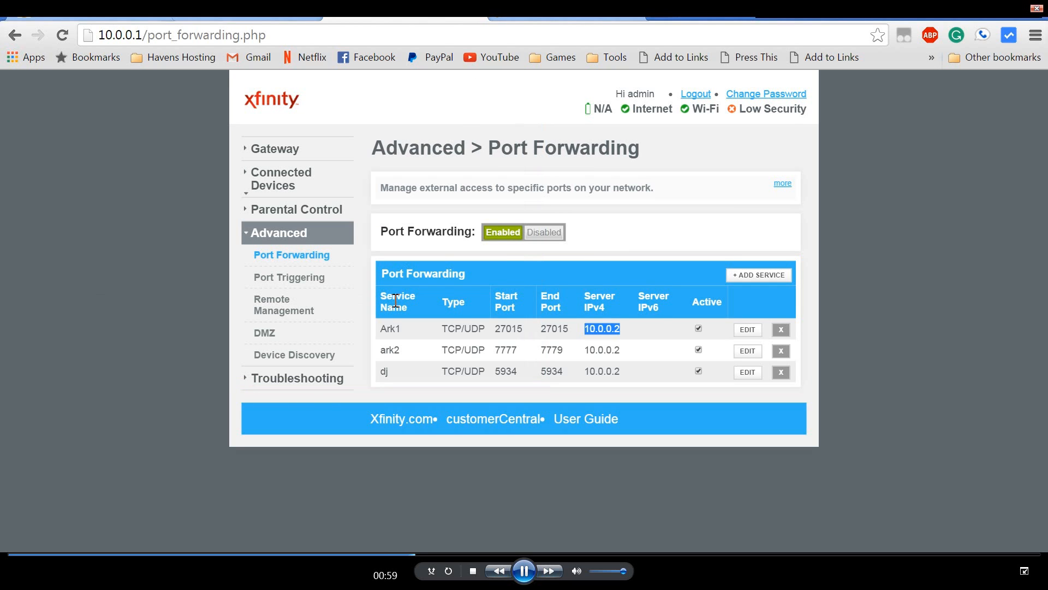
mouse_move(278, 523)
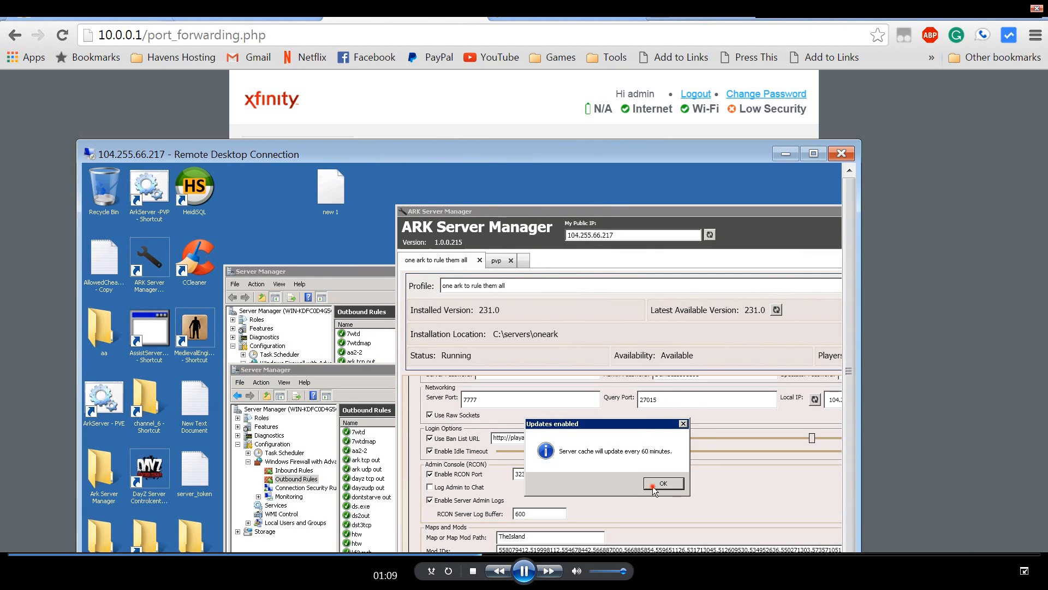
Dismiss the update notice and inspect the 'Manage firewall settings automatically' option in global settings
click(663, 482)
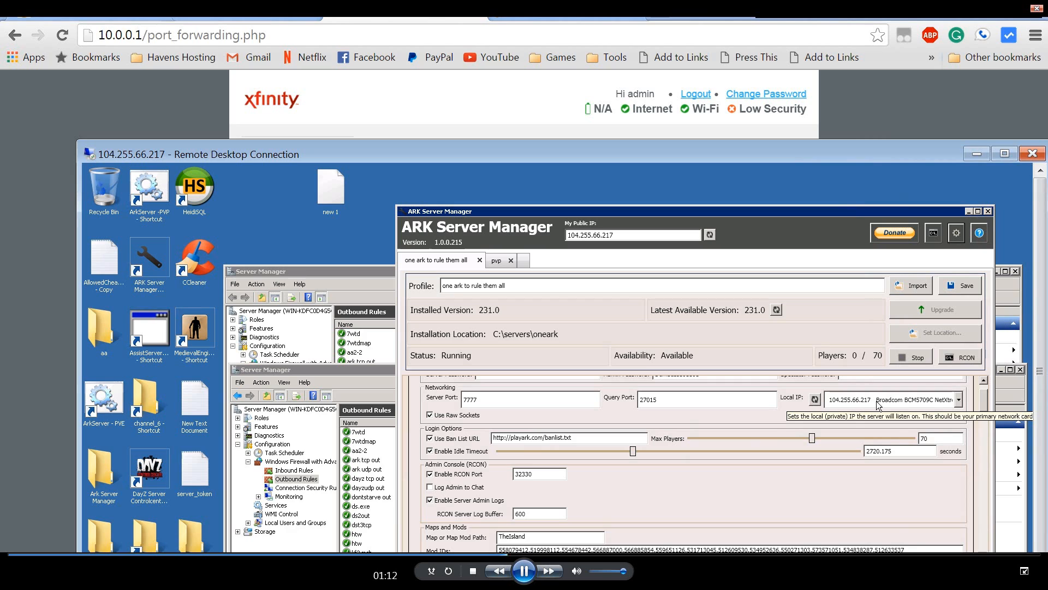
mouse_move(845, 410)
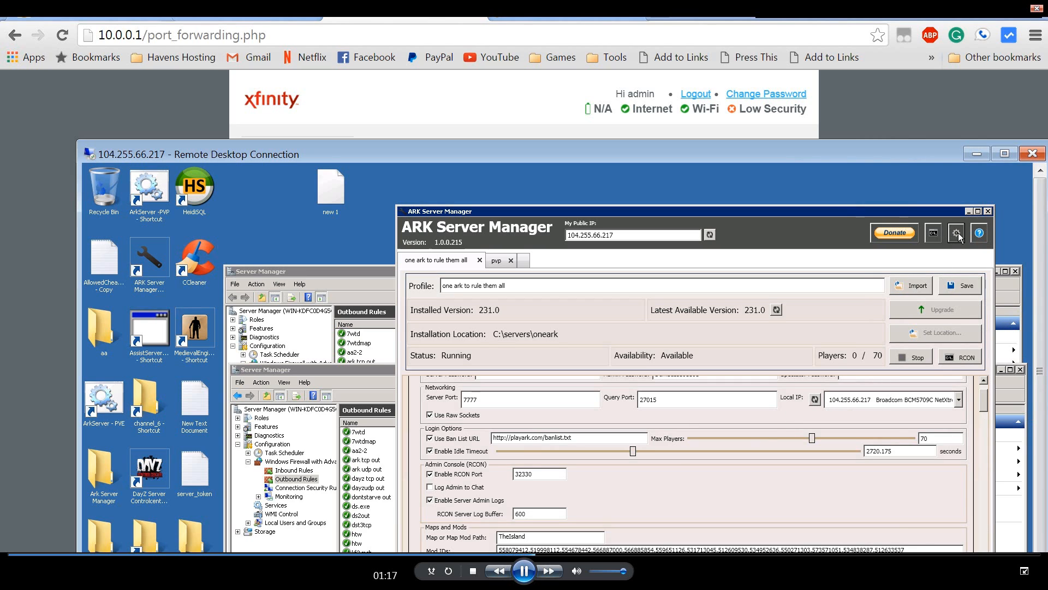
mouse_move(956, 232)
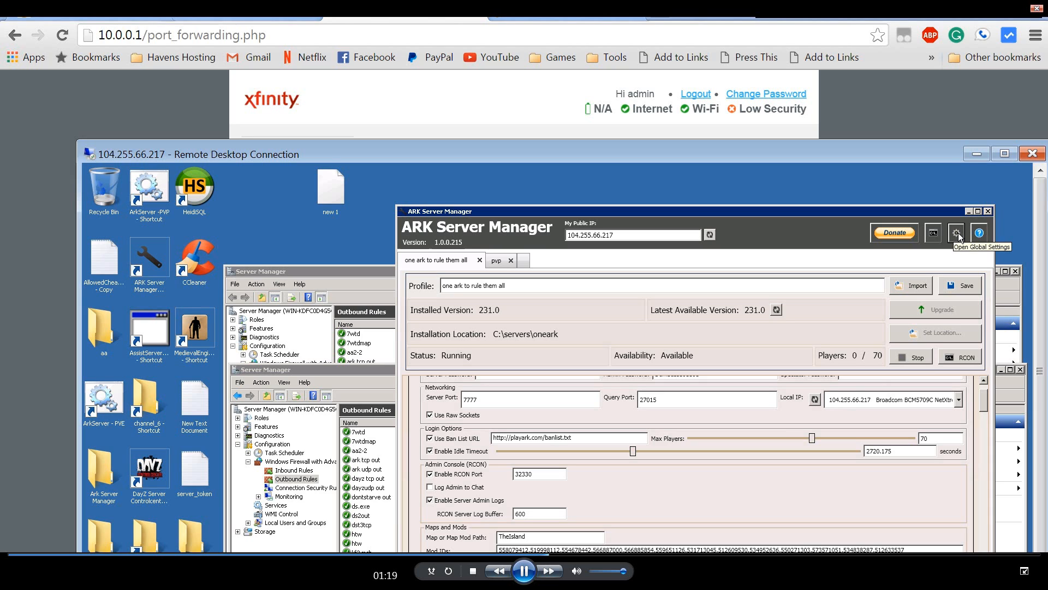
click(956, 232)
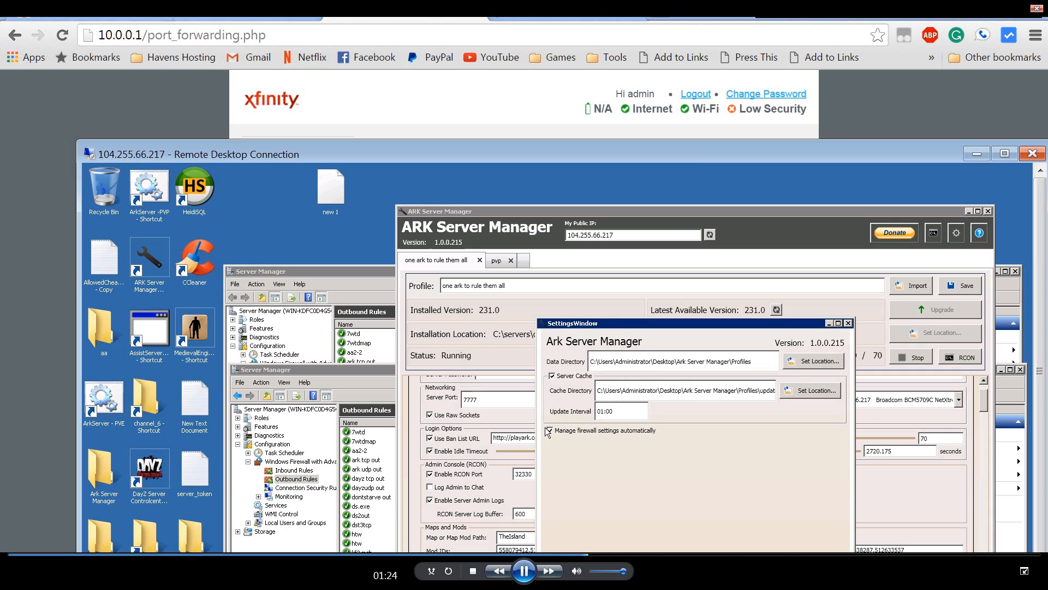
click(549, 430)
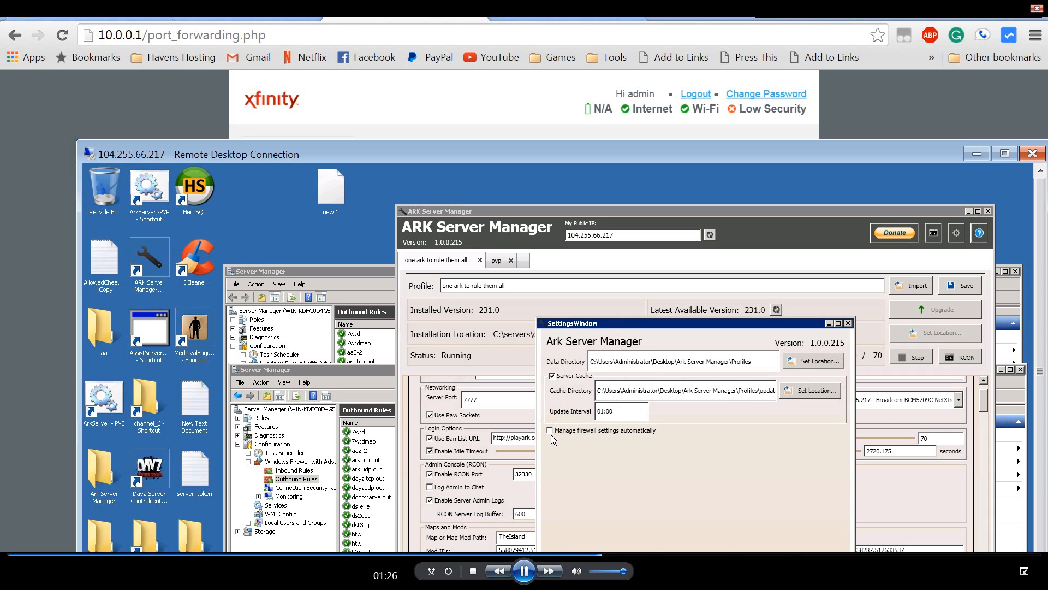
click(550, 430)
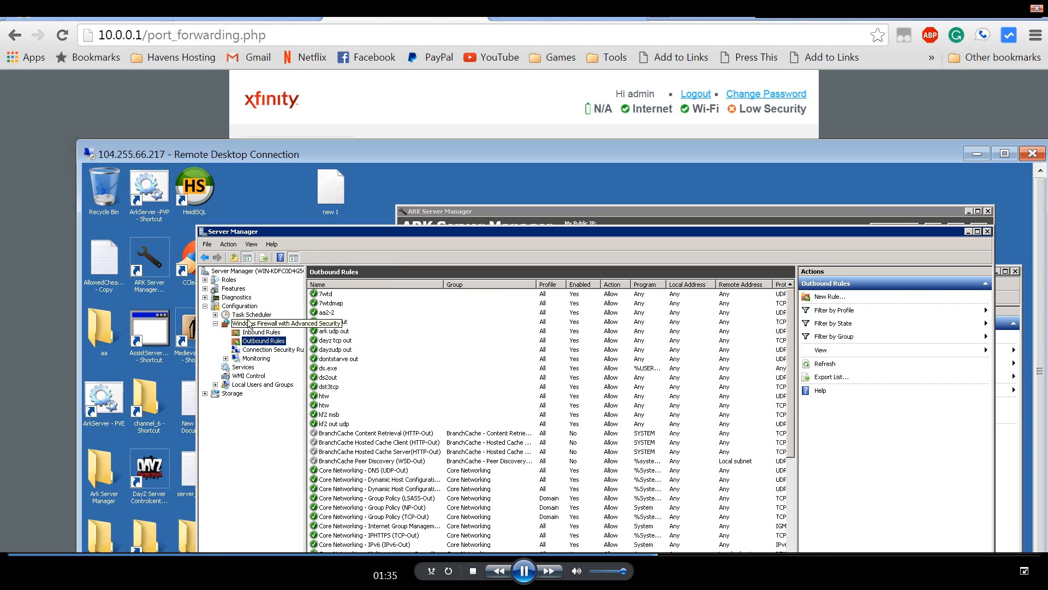
Review the Windows Firewall overview and outbound rules, then dismiss and hide ARK Server Manager
click(268, 323)
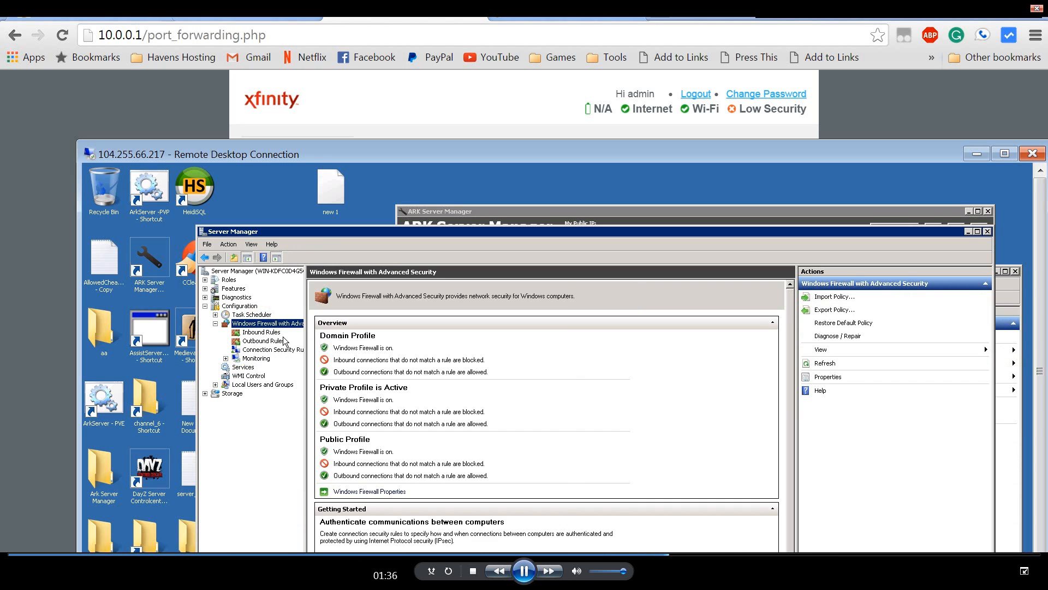
click(261, 341)
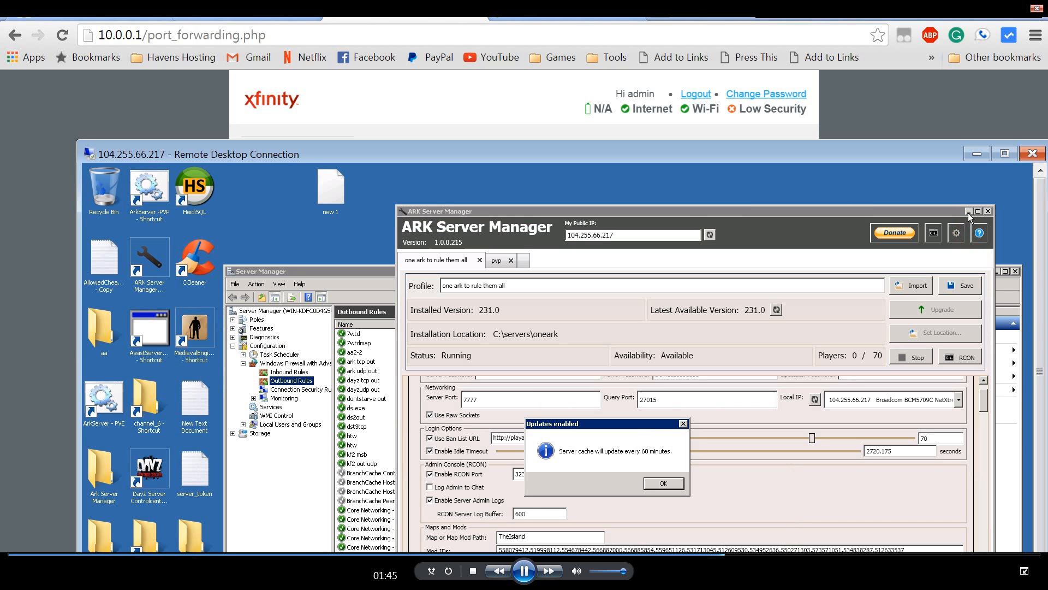
mouse_move(896, 251)
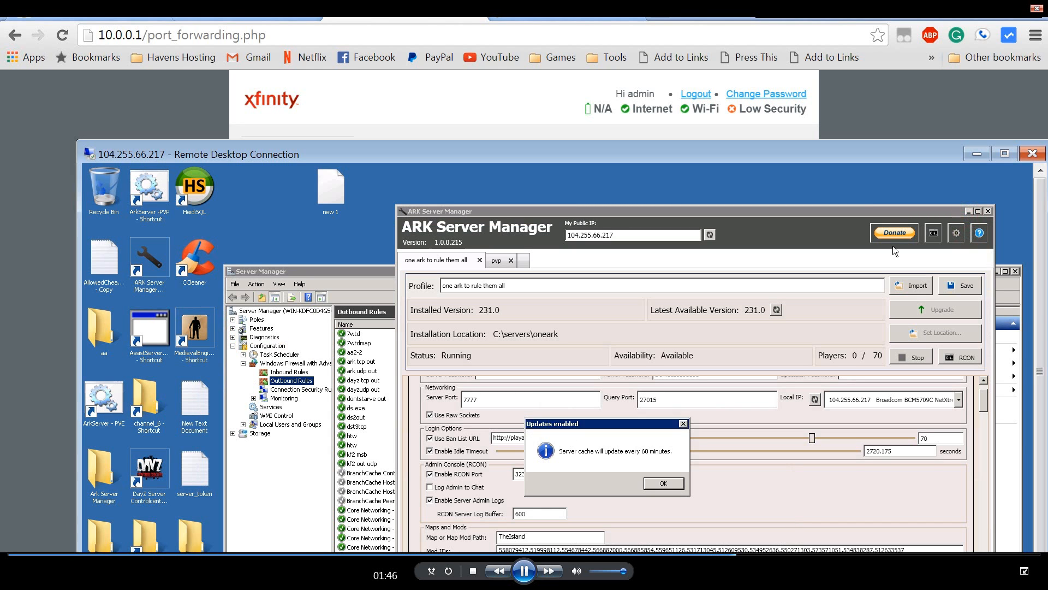
click(662, 482)
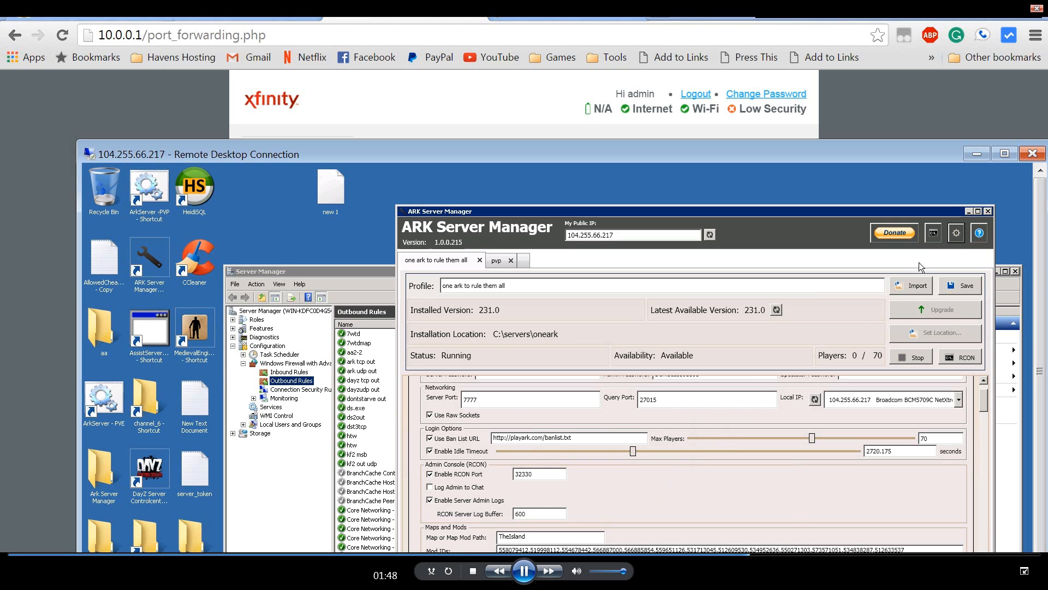
click(975, 211)
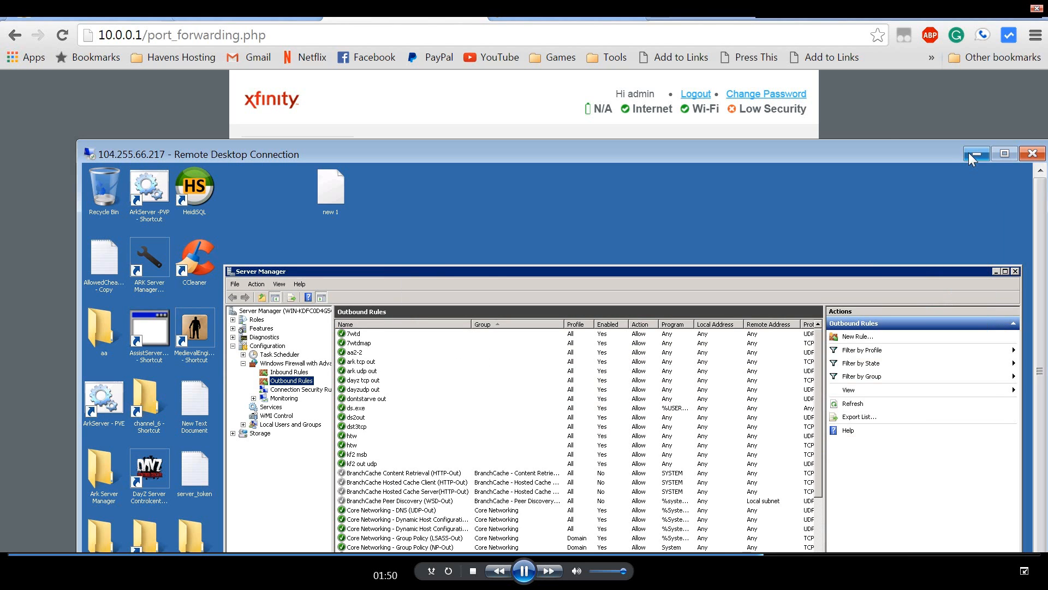
Minimize the Remote Desktop window to get back to the router's Port Forwarding page
click(975, 152)
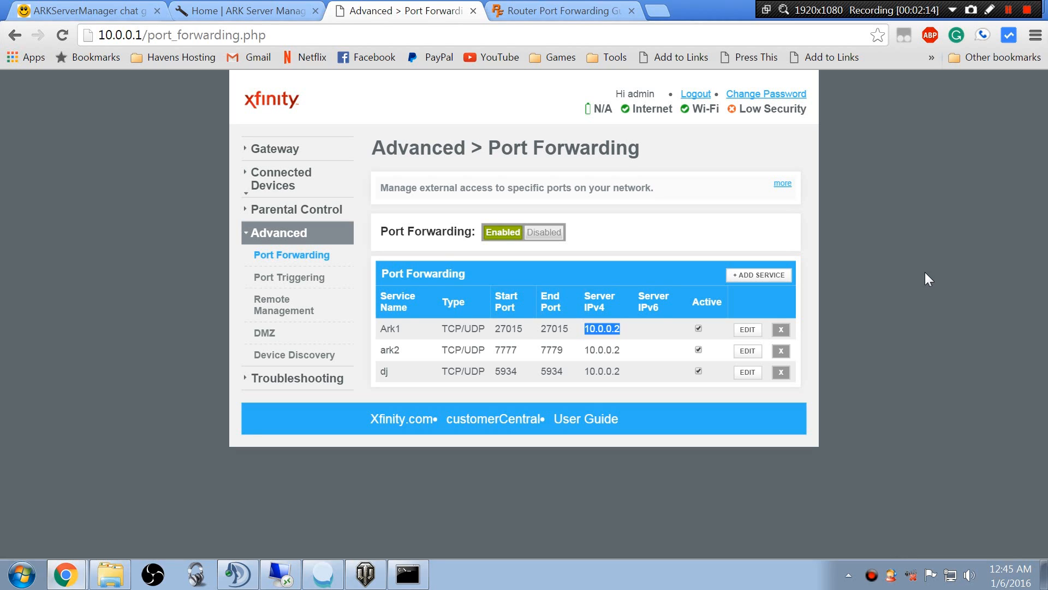
mouse_move(877, 189)
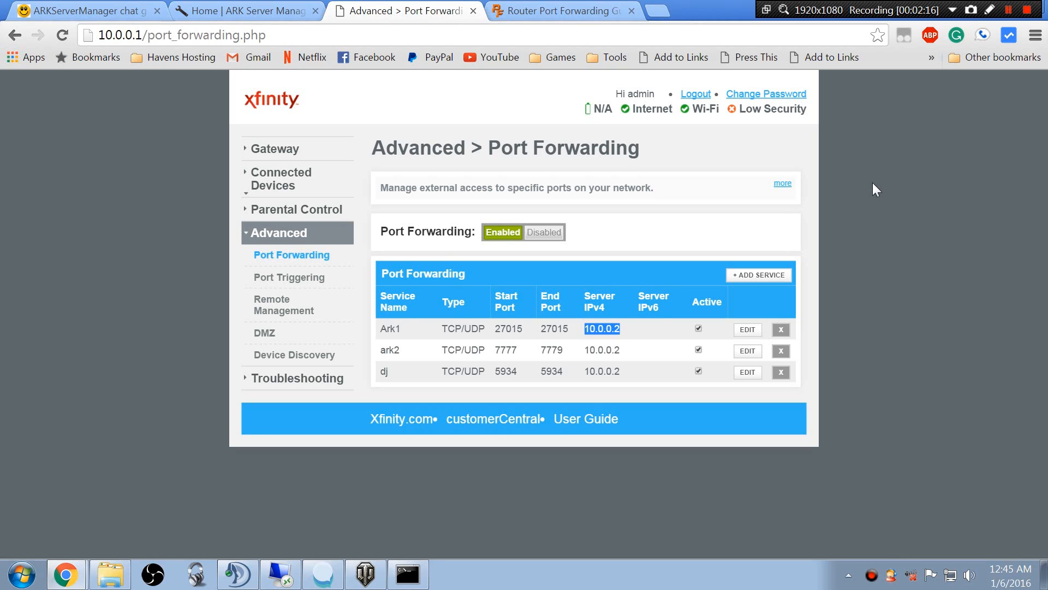